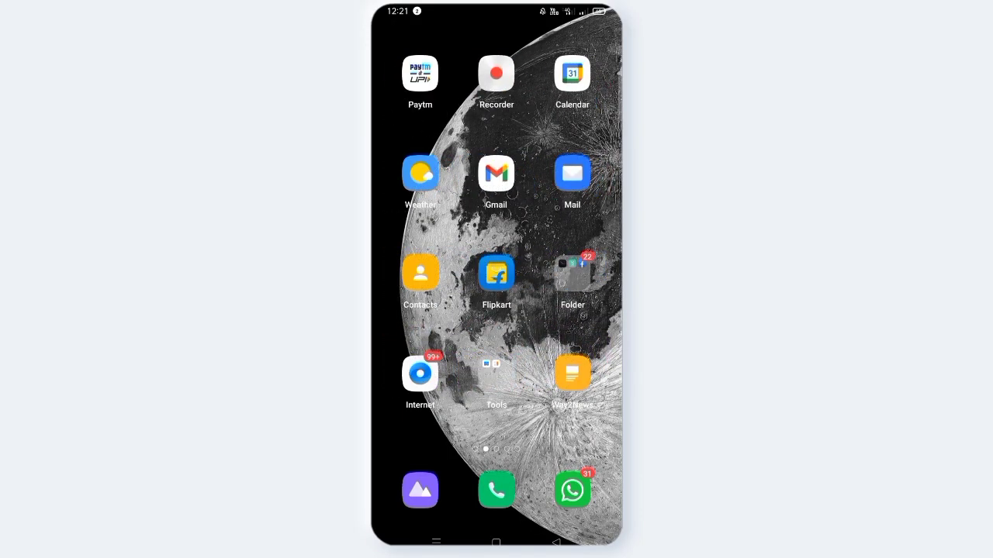
Swipe to the home-screen page showing Chrome, Translate and PhonePe.
scroll(left, 3)
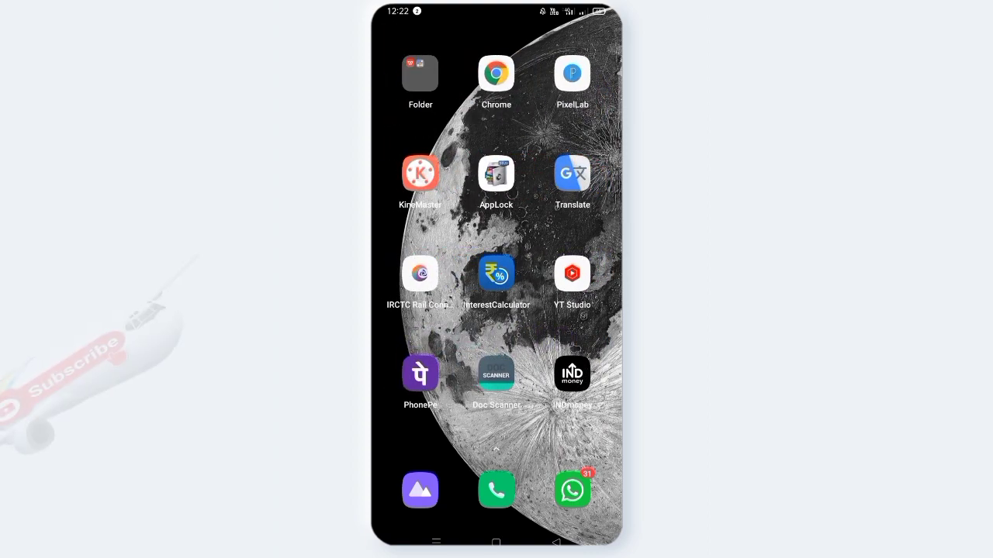
Launch Chrome and search Google for 'uidai' to list the official UIDAI site links.
click(496, 75)
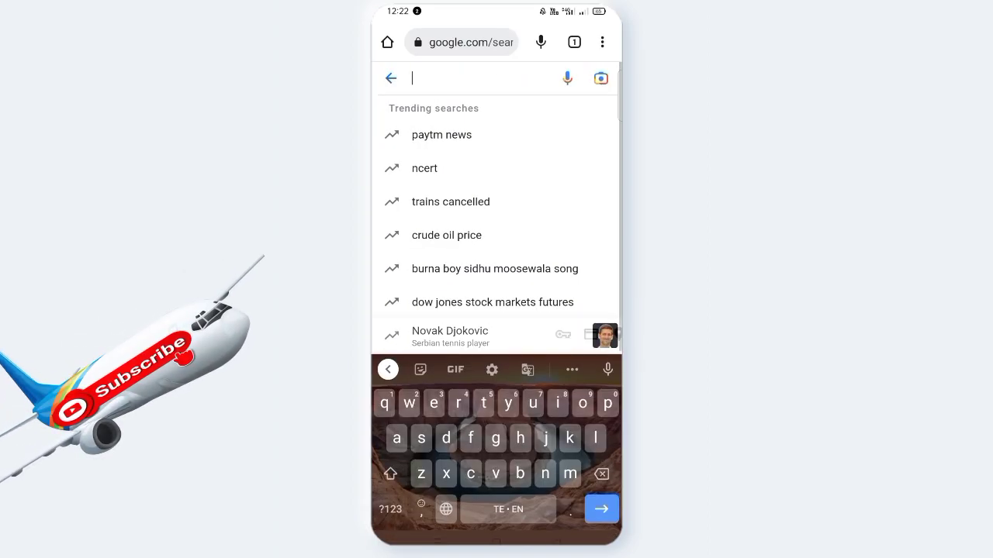
text(uidai)
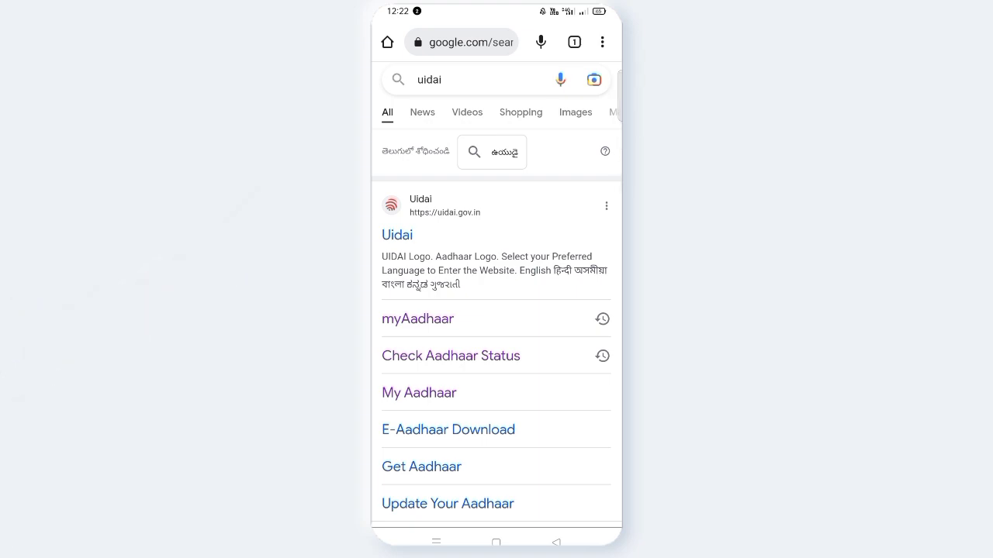
click(449, 355)
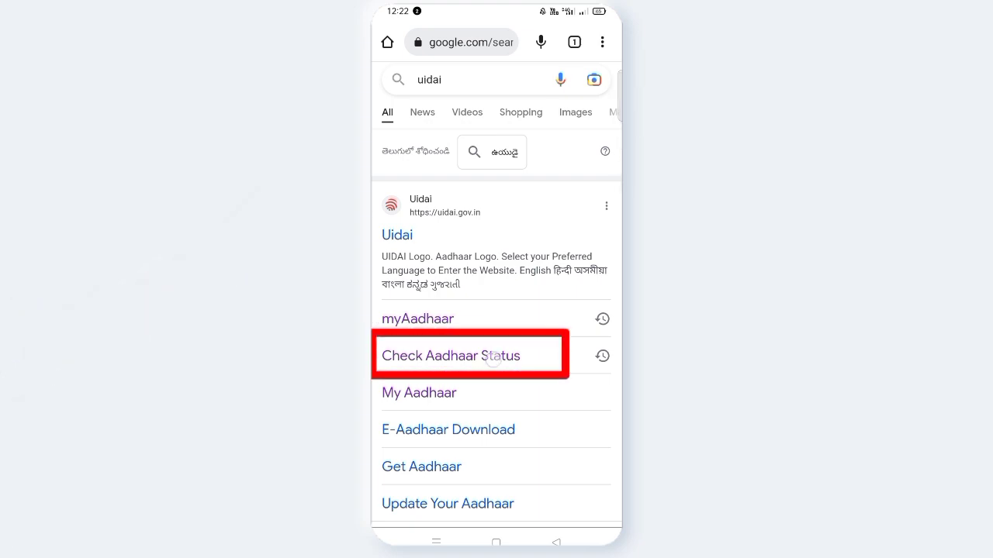
Reach the myAadhaar Check Aadhaar Status form and enter the EID/SRN enrolment ID.
click(452, 355)
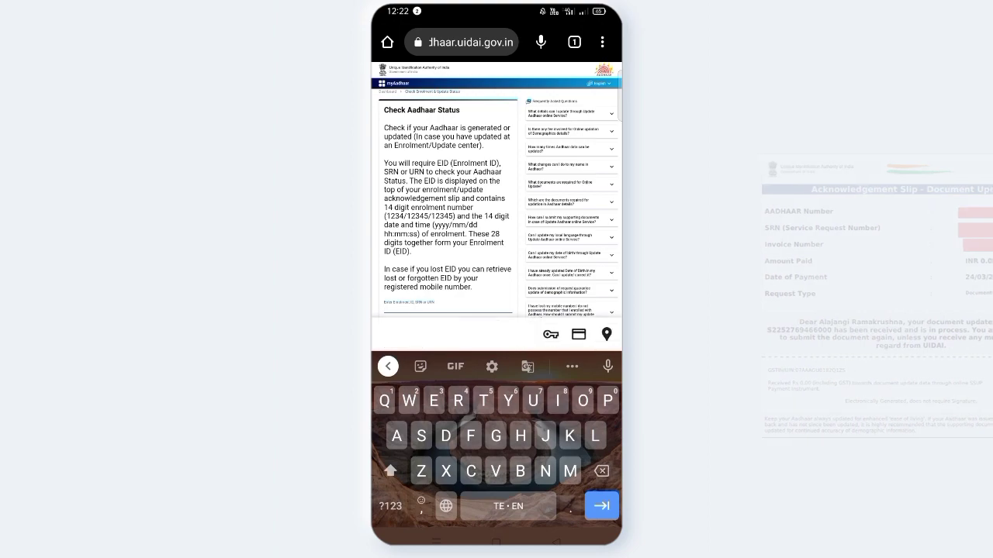
scroll(down, 3)
text(NWx)
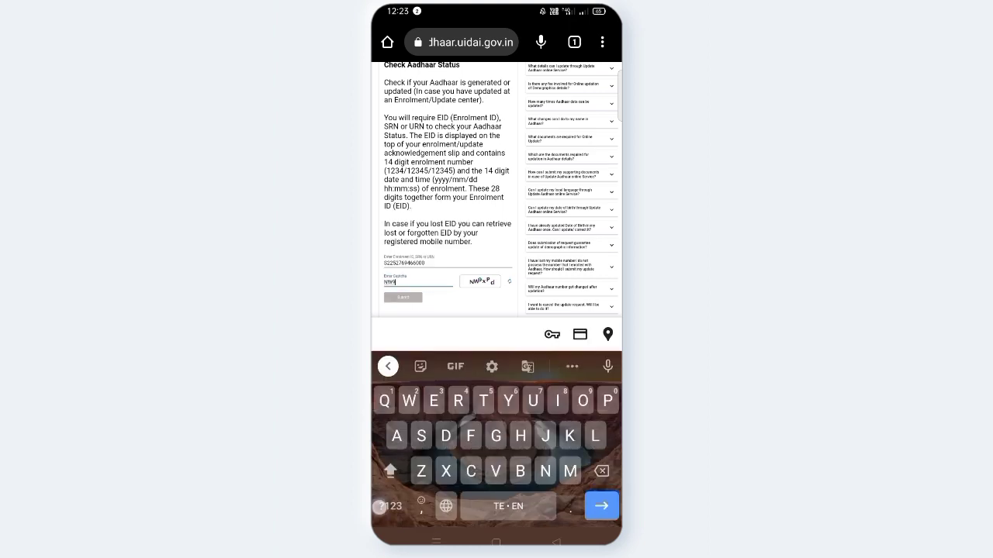
Enter the captcha characters 'XPd' in the Enter Captcha field beside the enrolment ID.
click(403, 297)
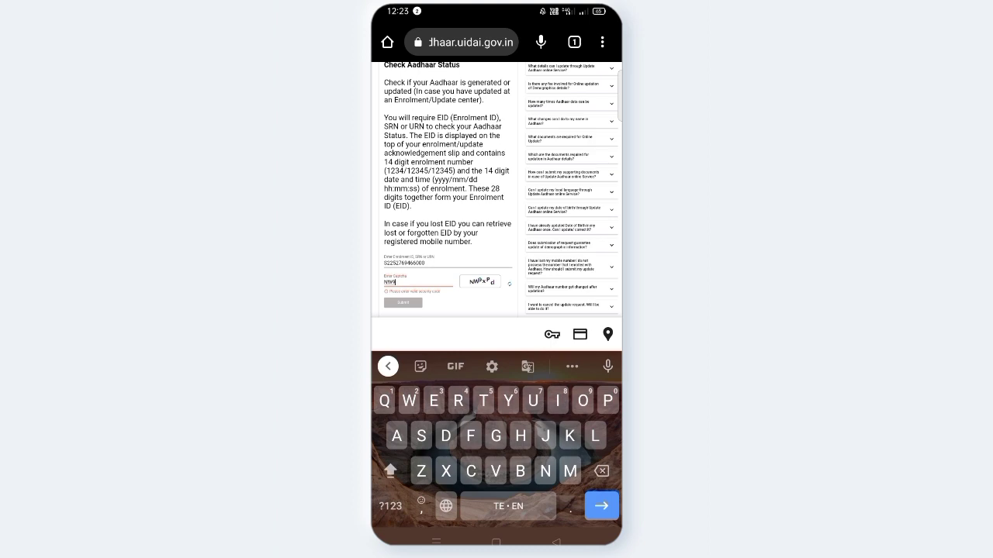
text(XPd)
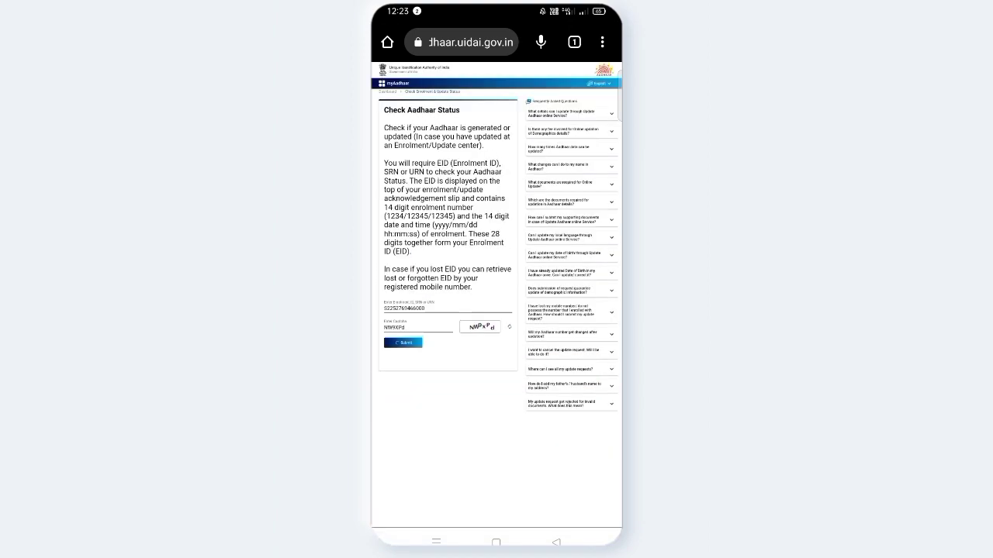
Submit the form and view the status tracker showing enrolment still at the validation stage.
click(403, 343)
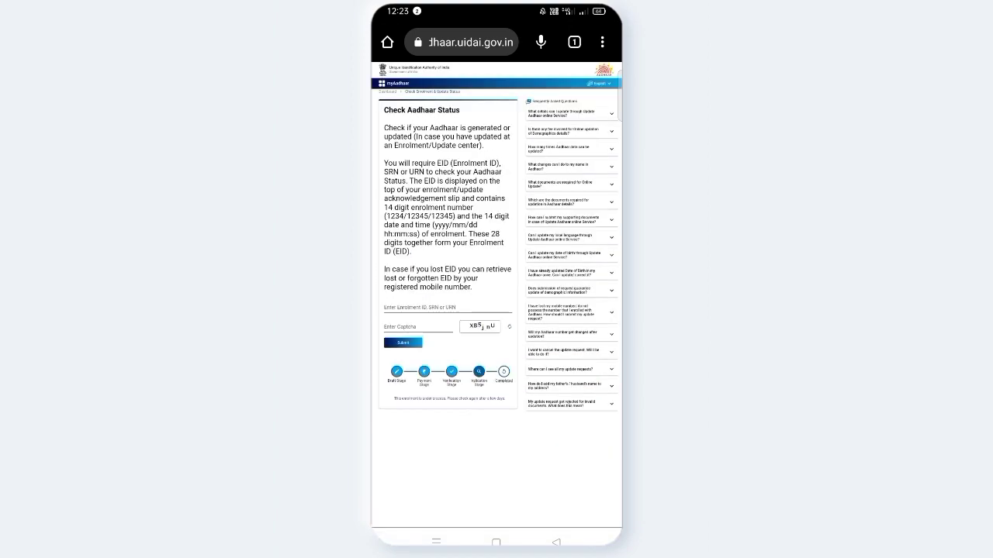
click(447, 307)
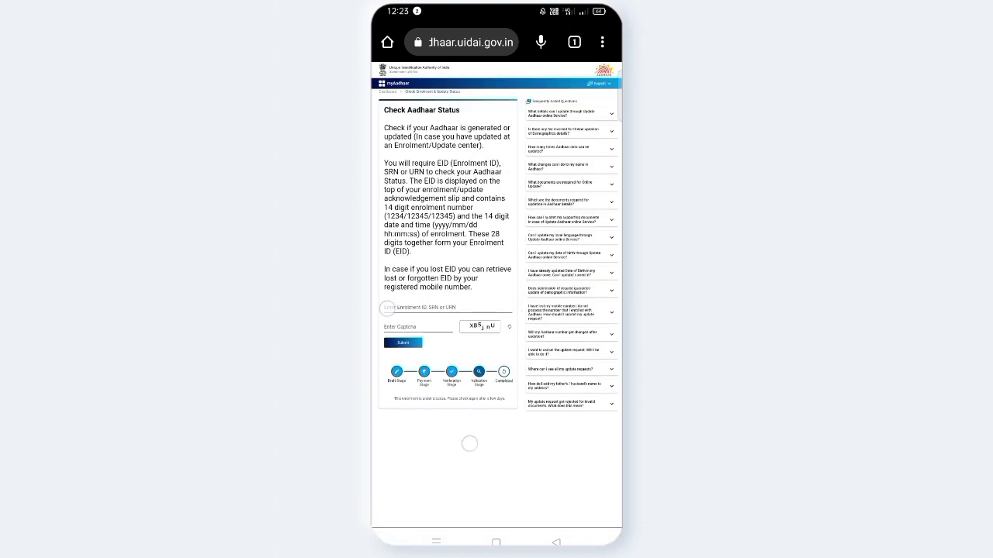
scroll(down, 3)
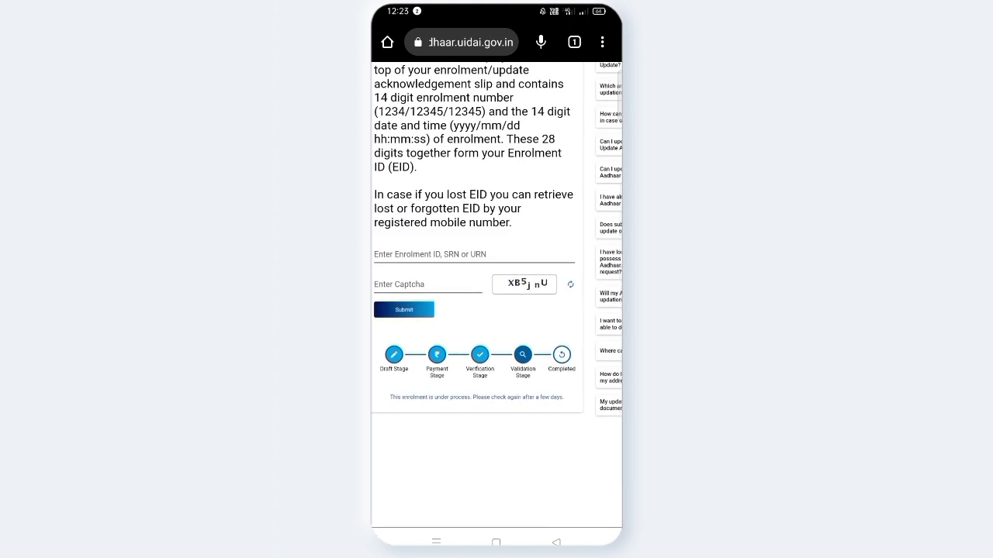